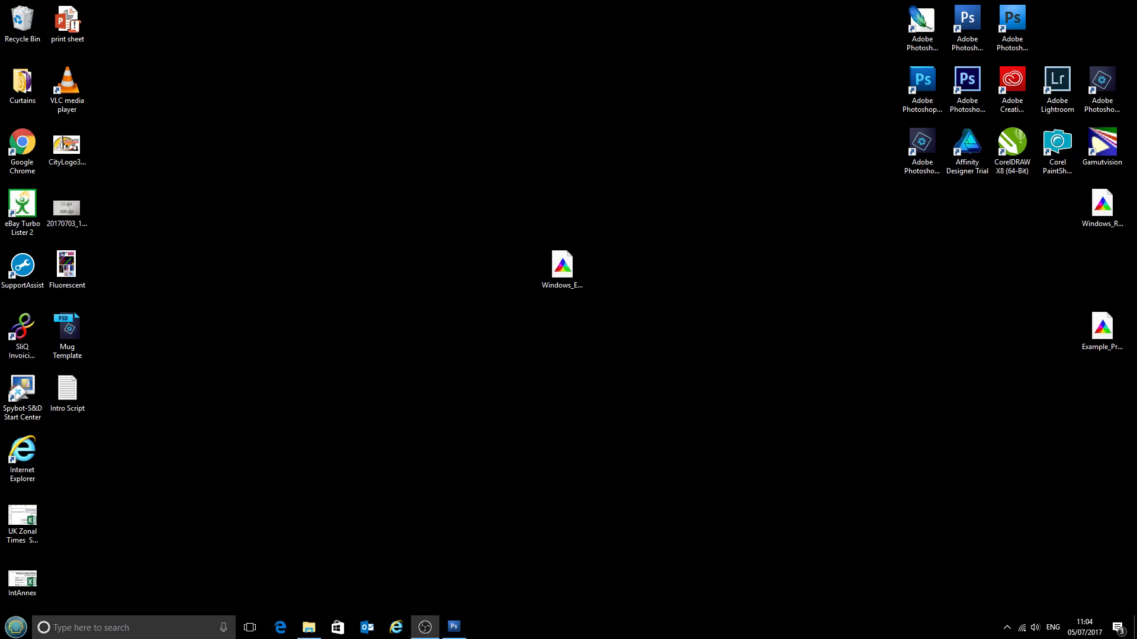
mouse_move(1093, 483)
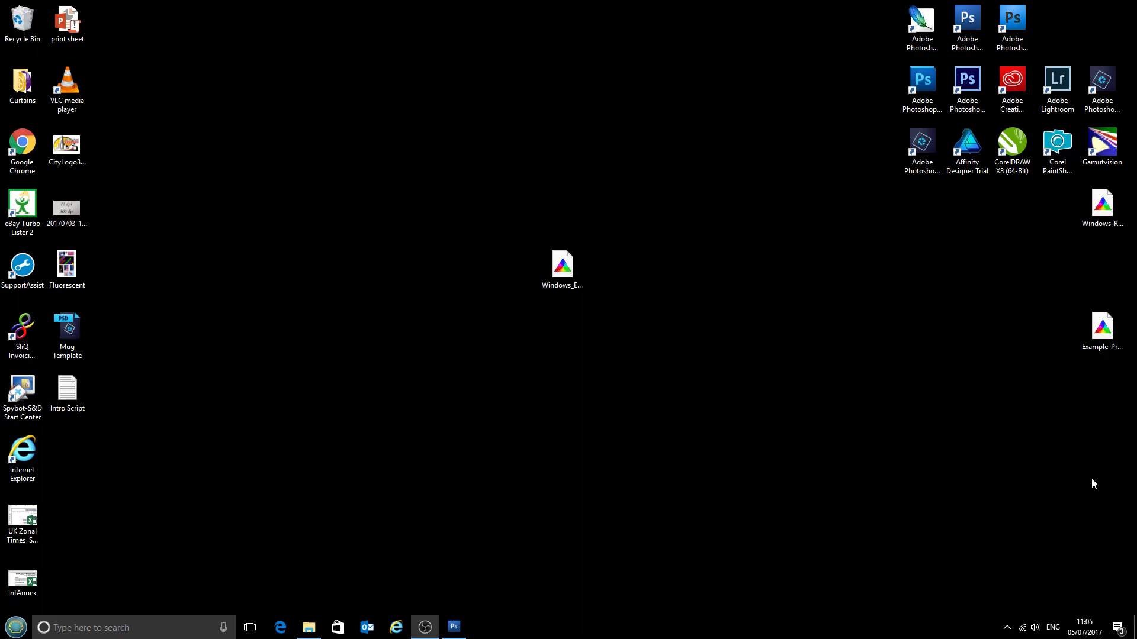
Step: Install the Epson WF2010 CityInk Express A4 colour profile file from its context menu
click(562, 265)
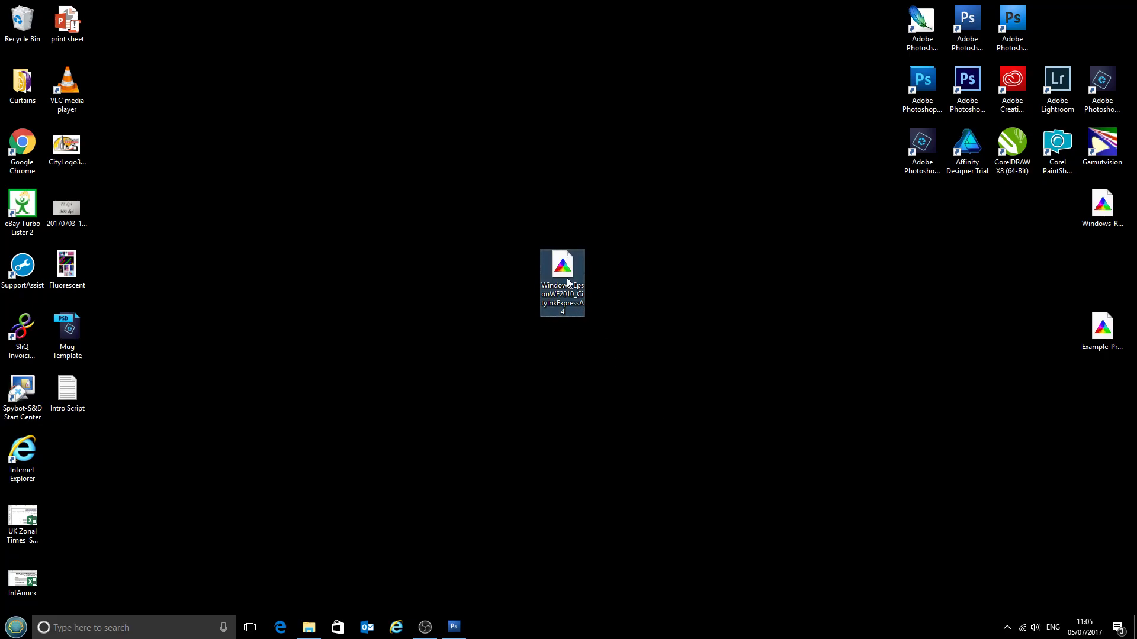
right_click(562, 272)
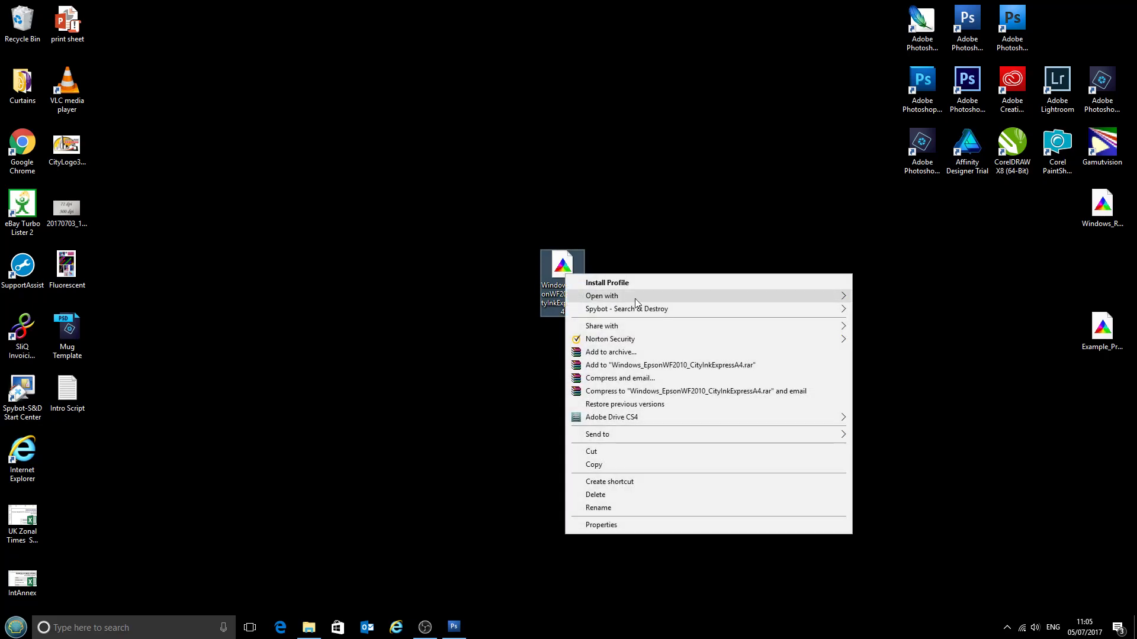
mouse_move(674, 283)
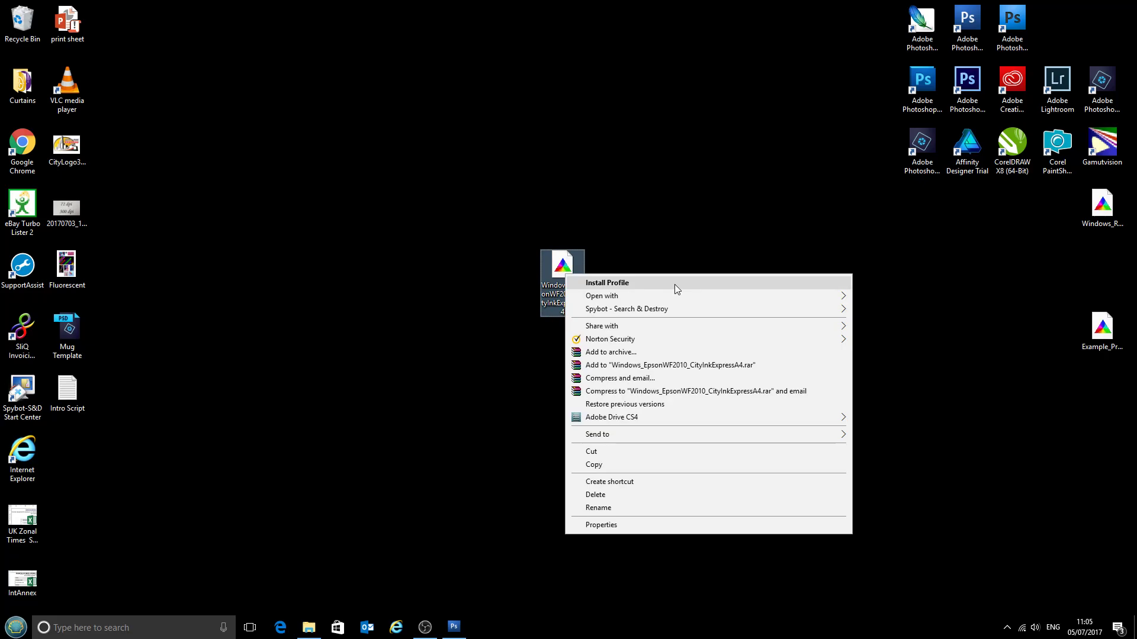
click(739, 384)
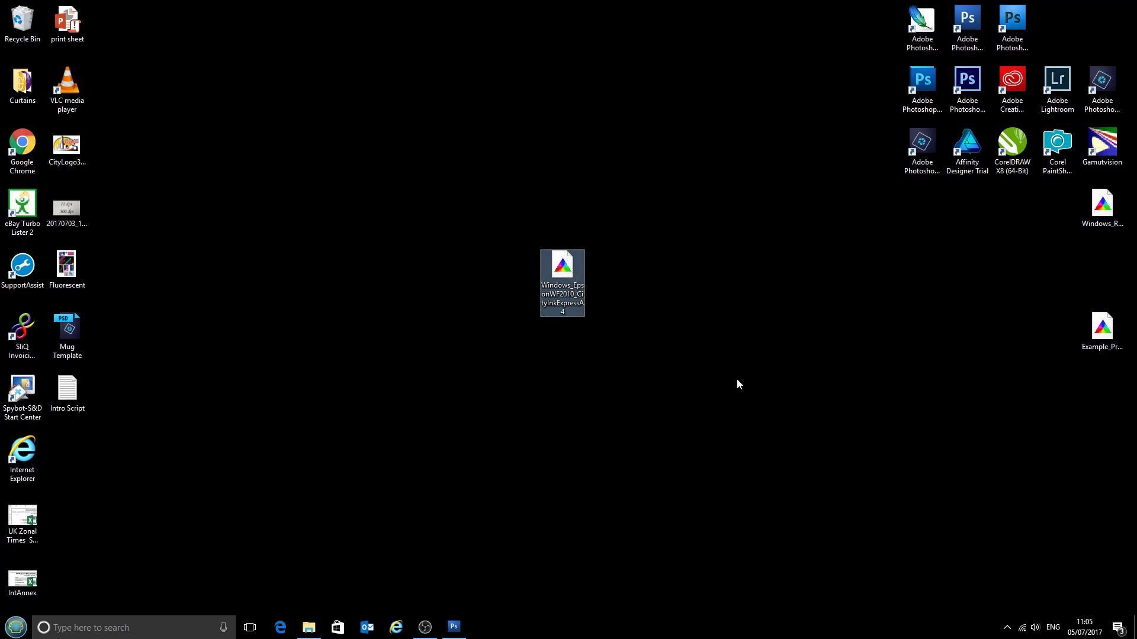
mouse_move(658, 427)
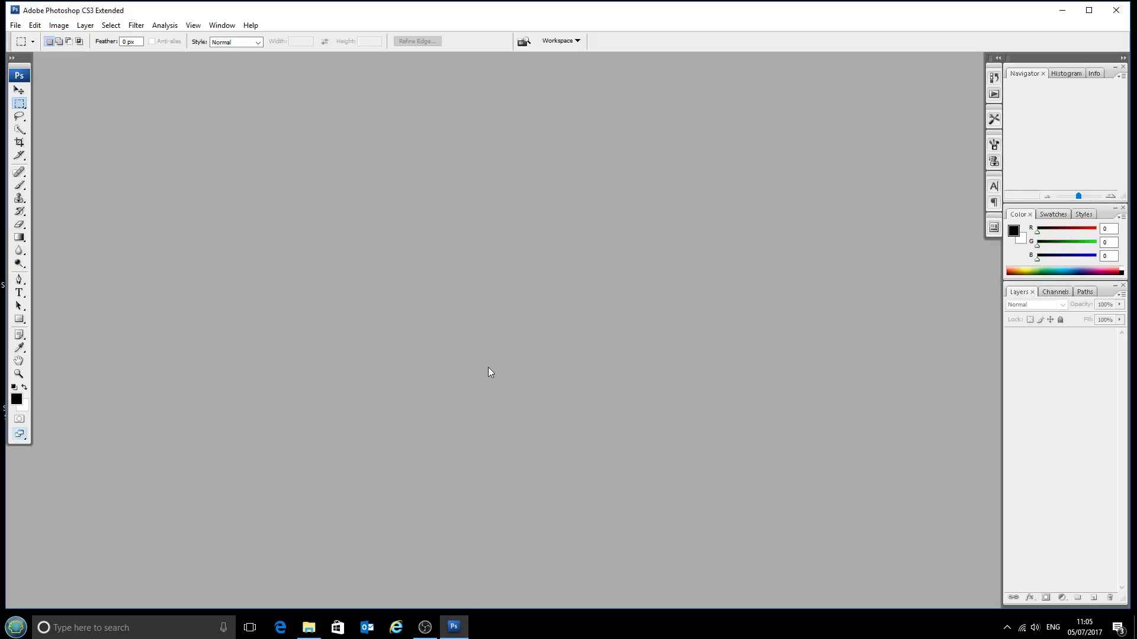
Step: Create a default-size blank document, Untitled-1, and maximise its window
click(14, 25)
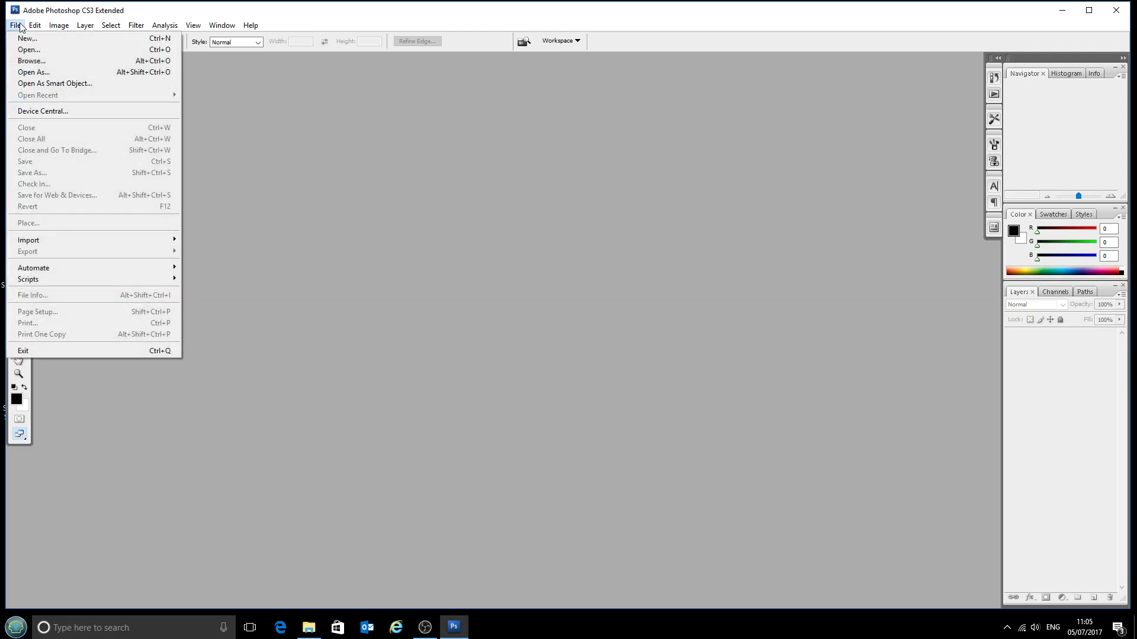
mouse_move(69, 323)
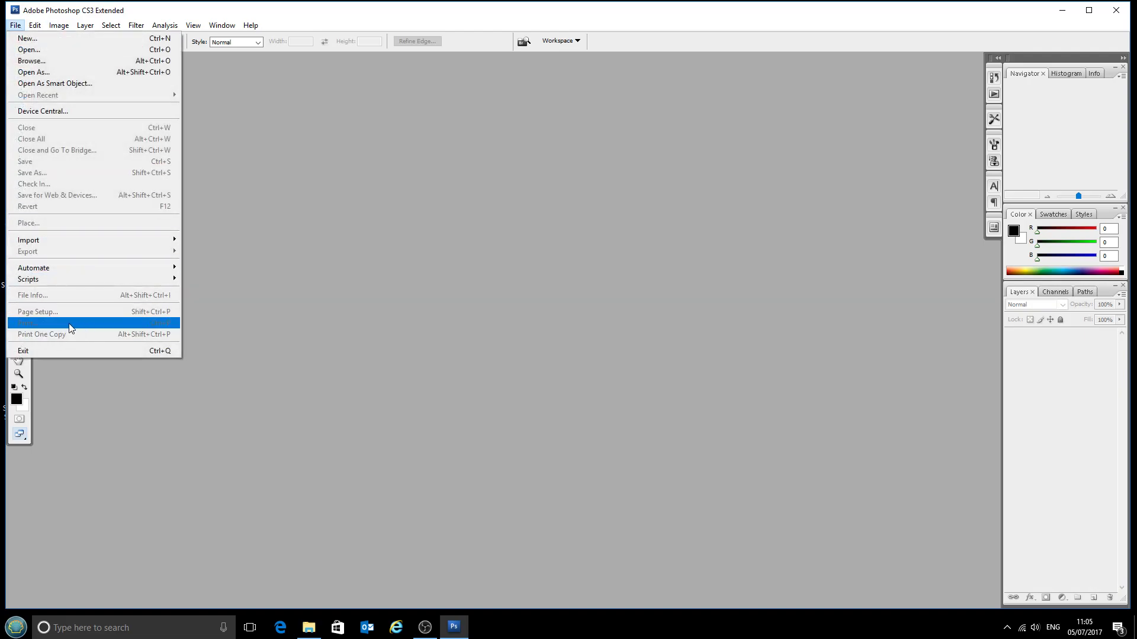
mouse_move(104, 310)
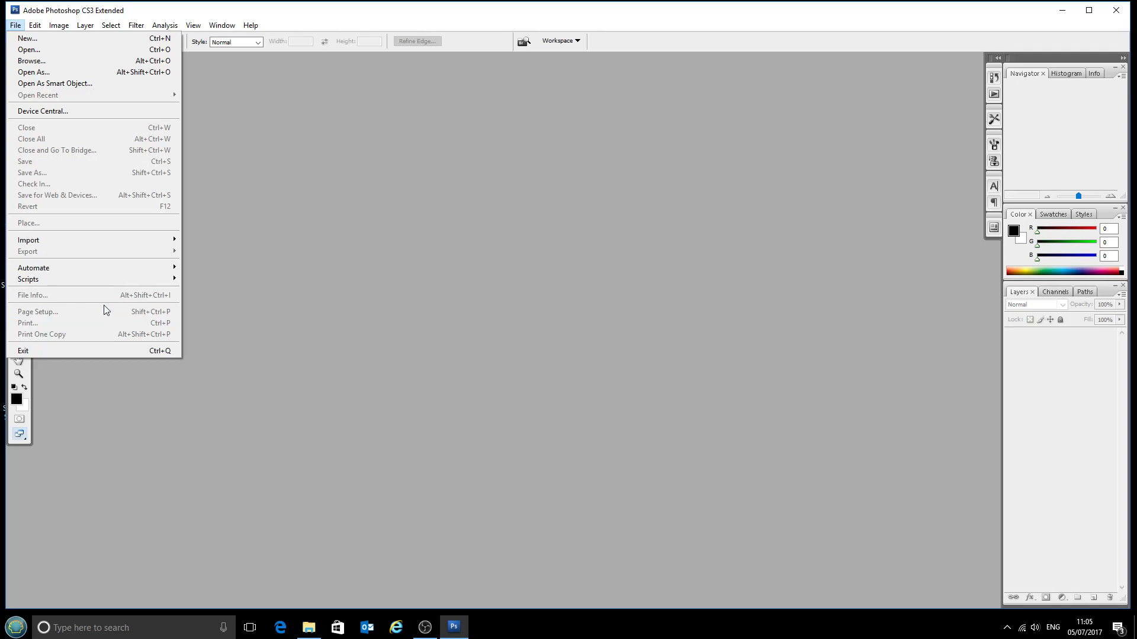
mouse_move(64, 61)
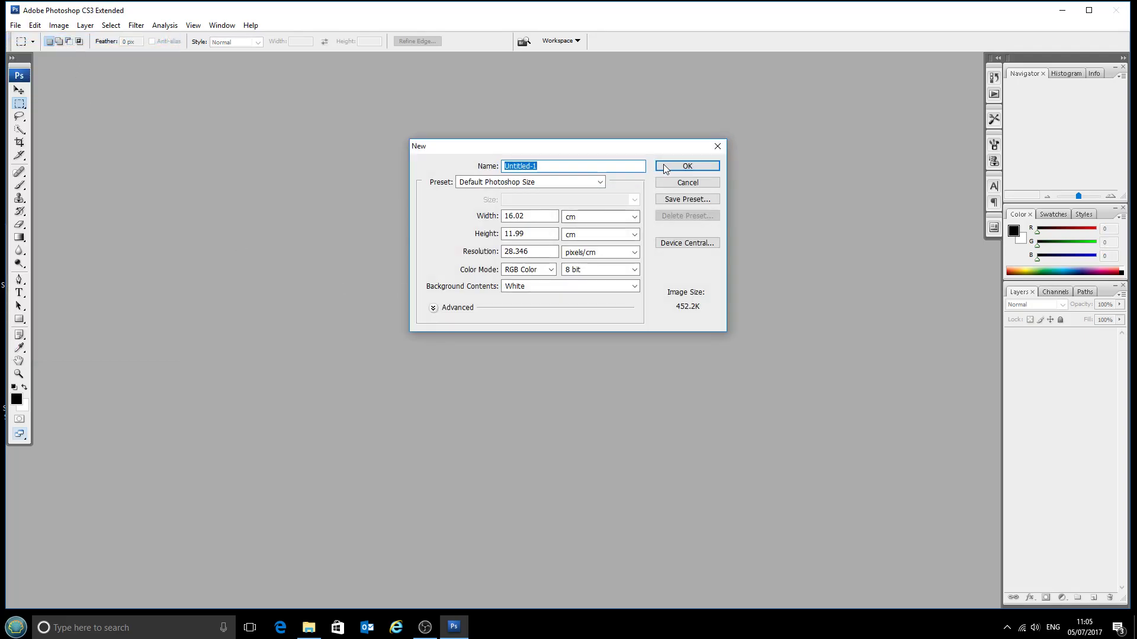
click(685, 166)
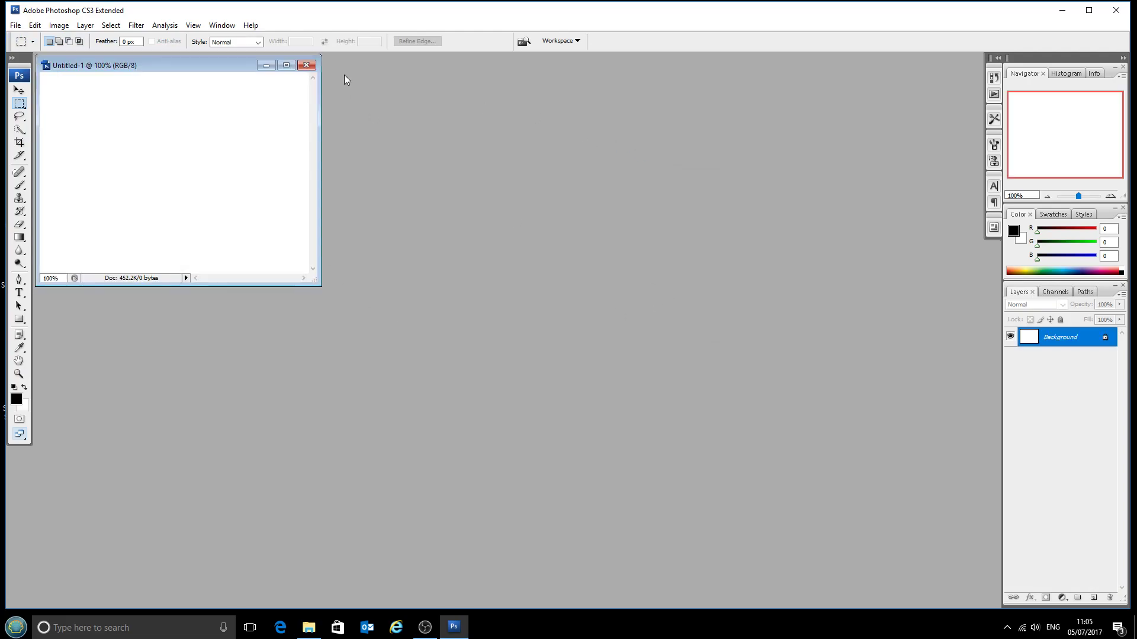
click(285, 64)
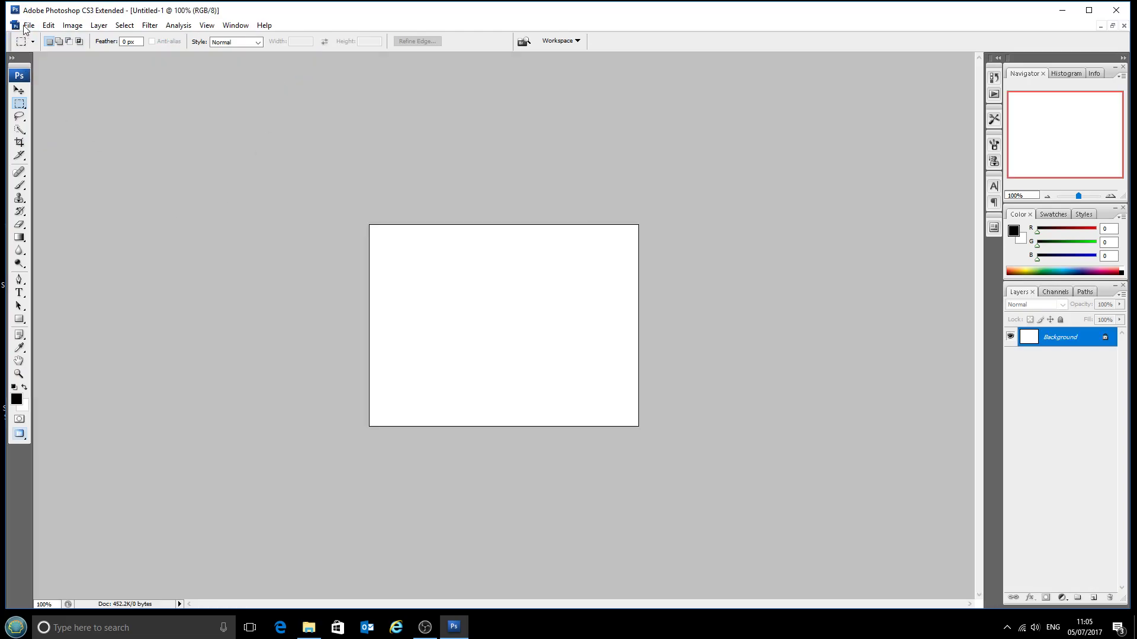
click(28, 25)
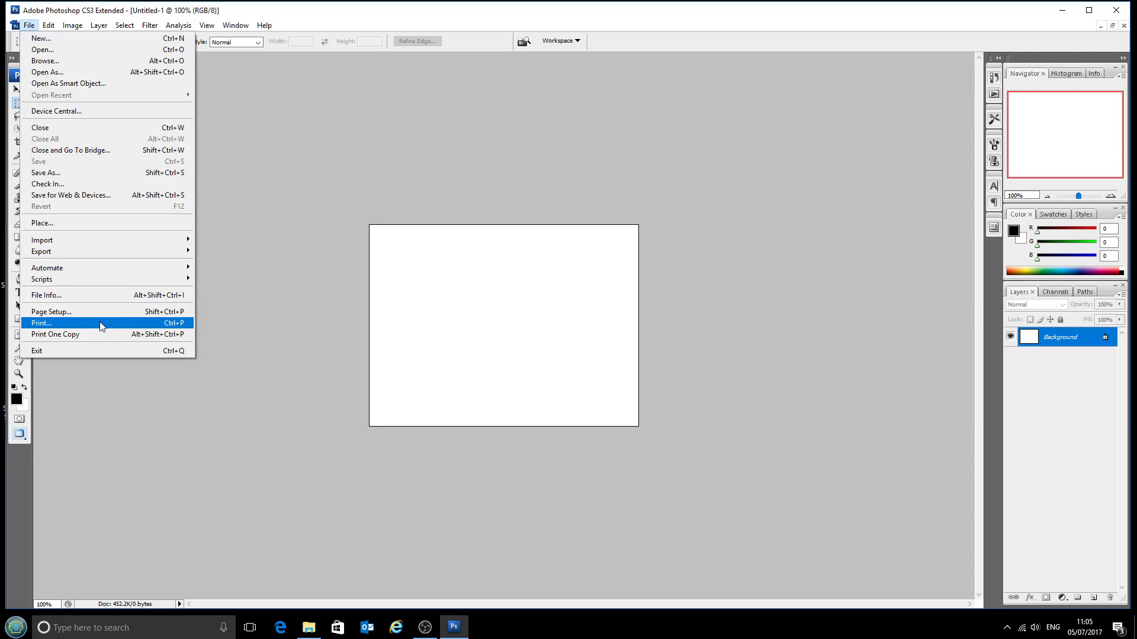
Step: In Print, set Photoshop Manages Colors and printer profile Windows_EpsonWF2010_CityInkExpressA4.icm
click(41, 324)
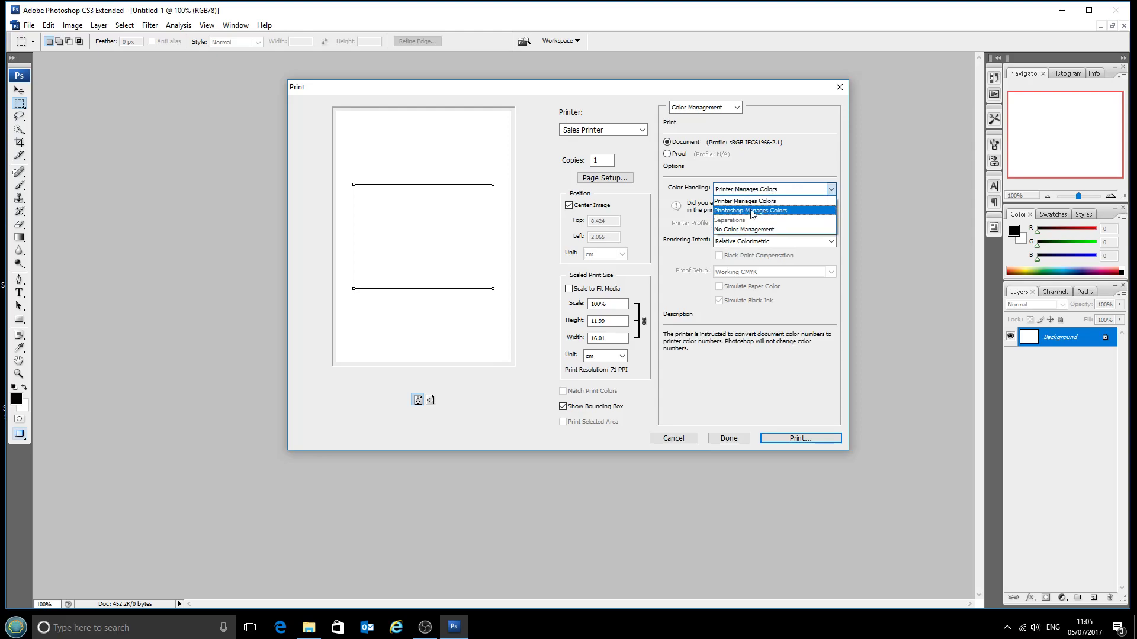
click(750, 210)
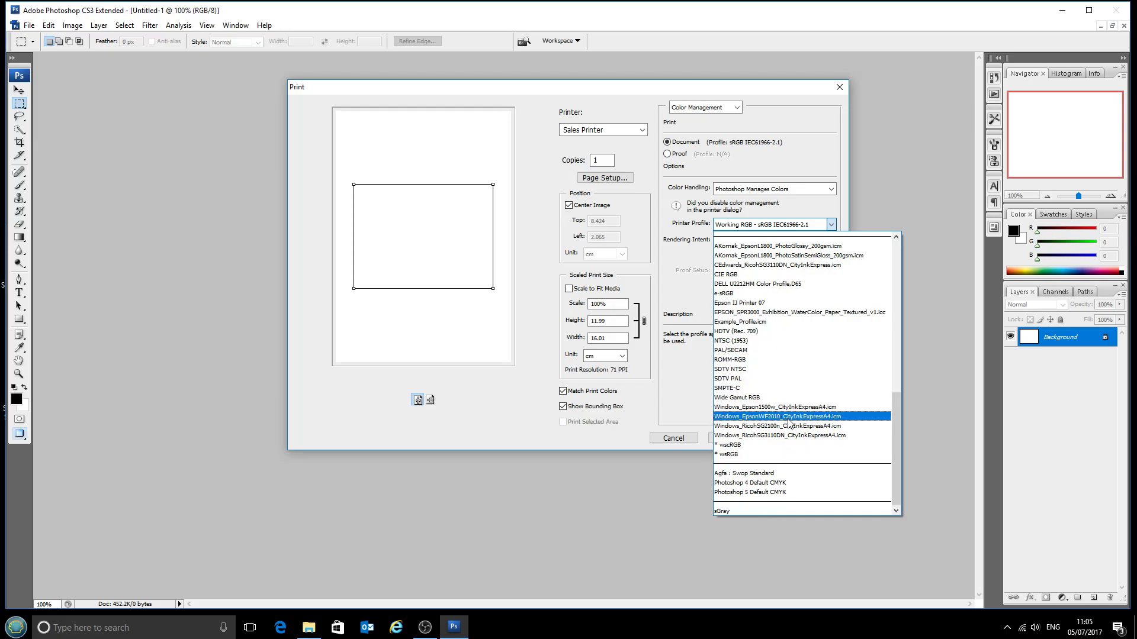
mouse_move(816, 420)
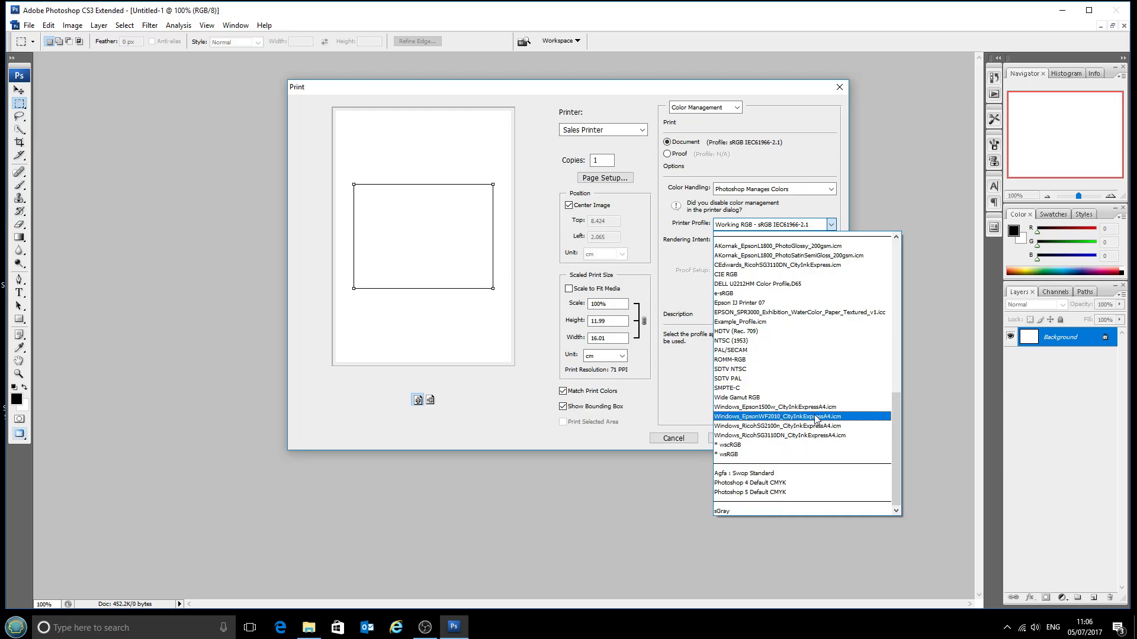
click(774, 417)
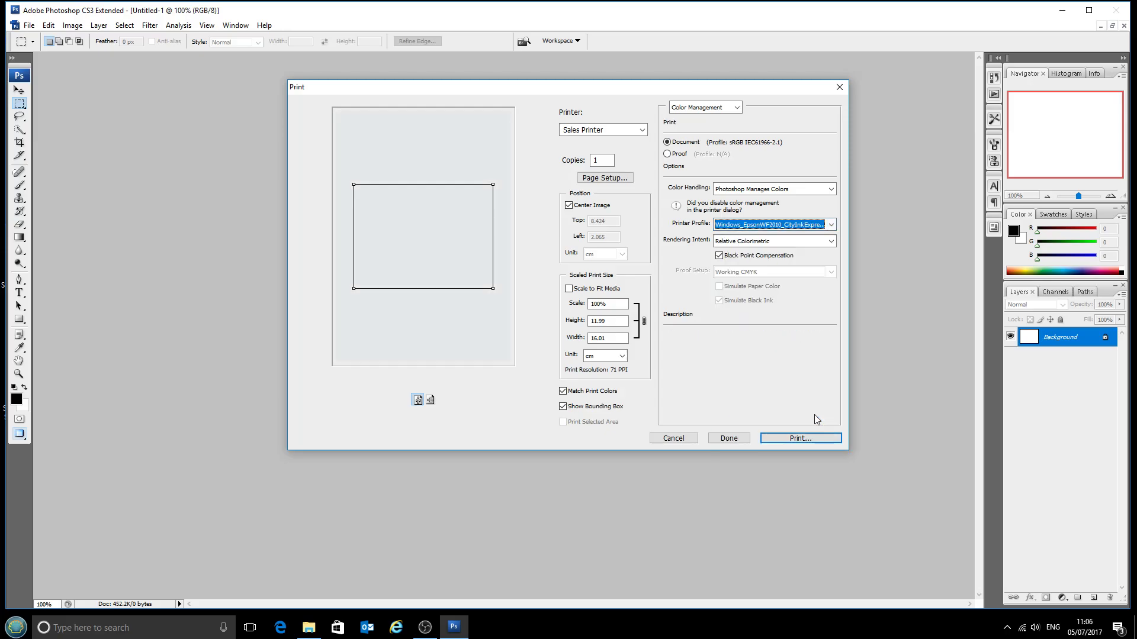